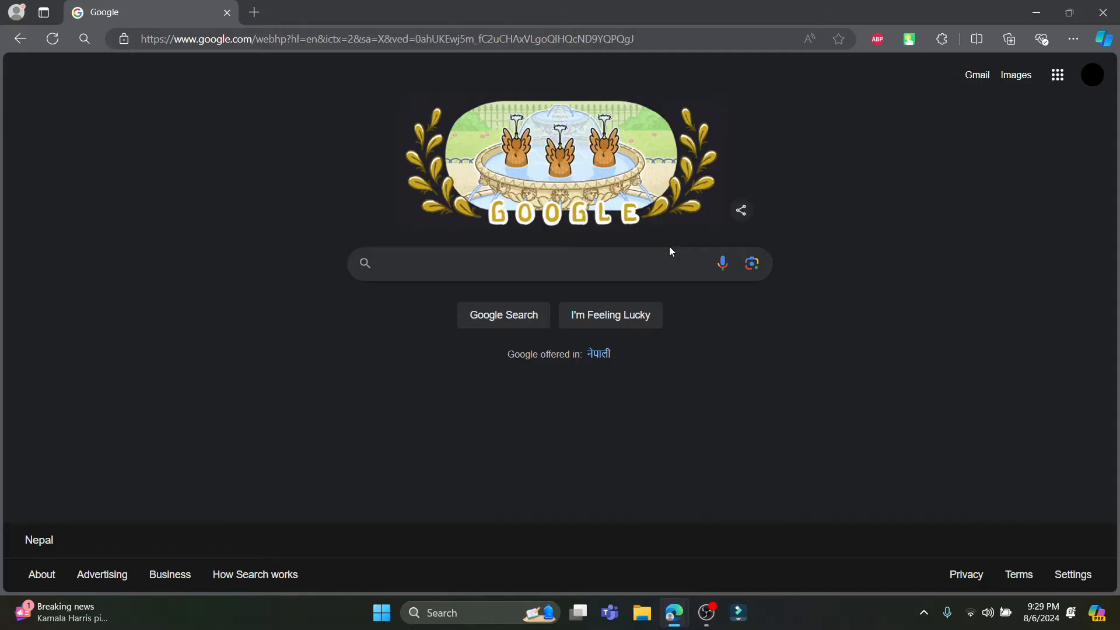
mouse_move(629, 267)
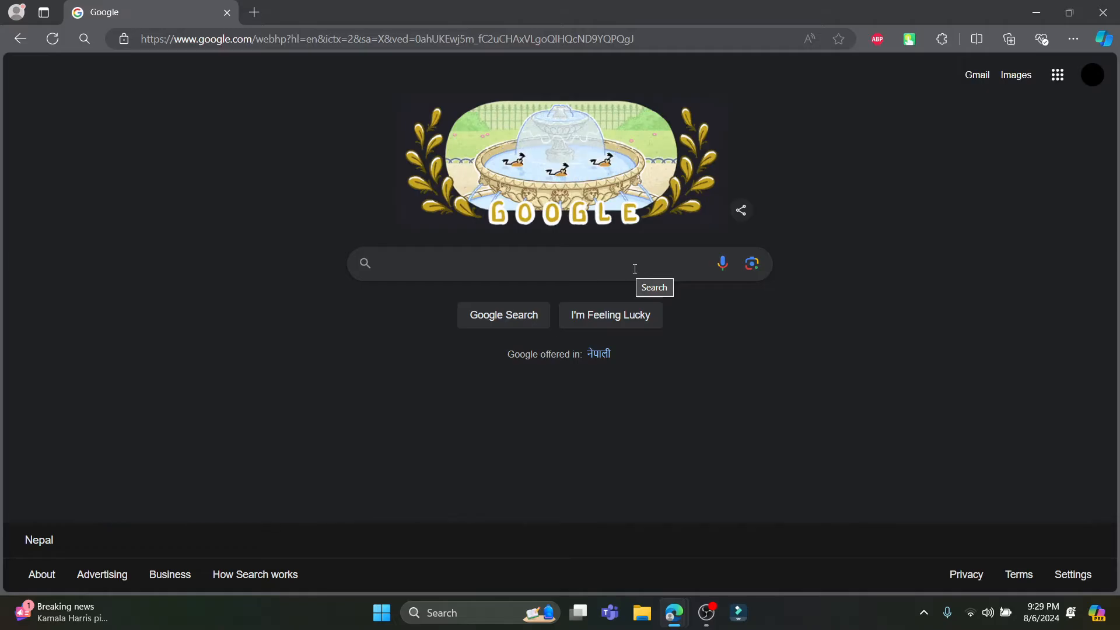
Step: Search Google for 'credit karma' via the suggestion and open the sponsored Credit Karma result
type("cre")
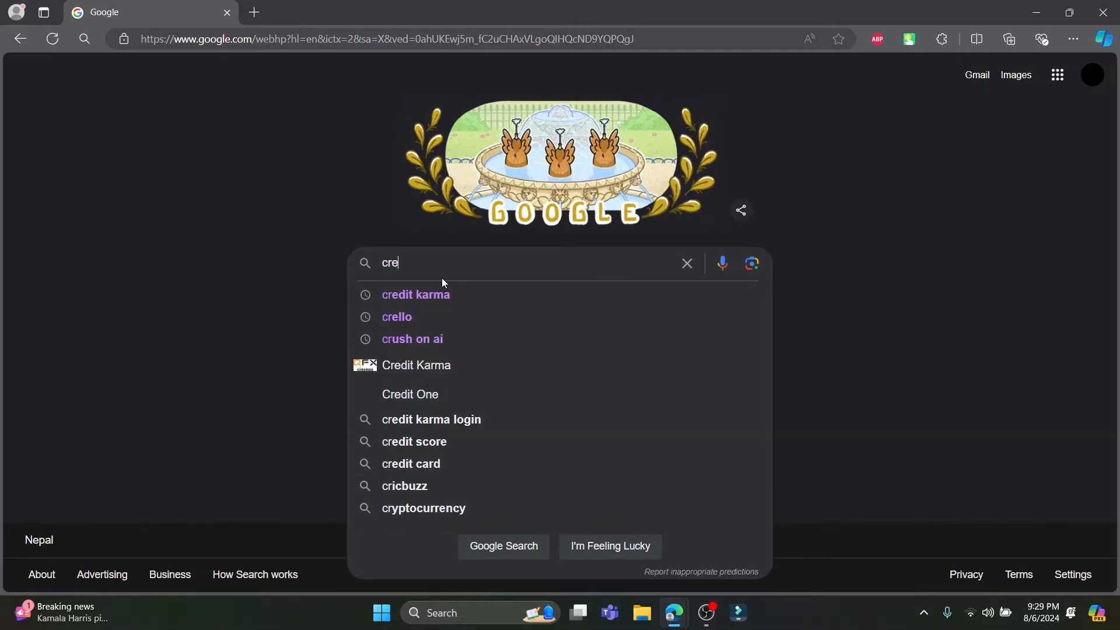
left_click(415, 294)
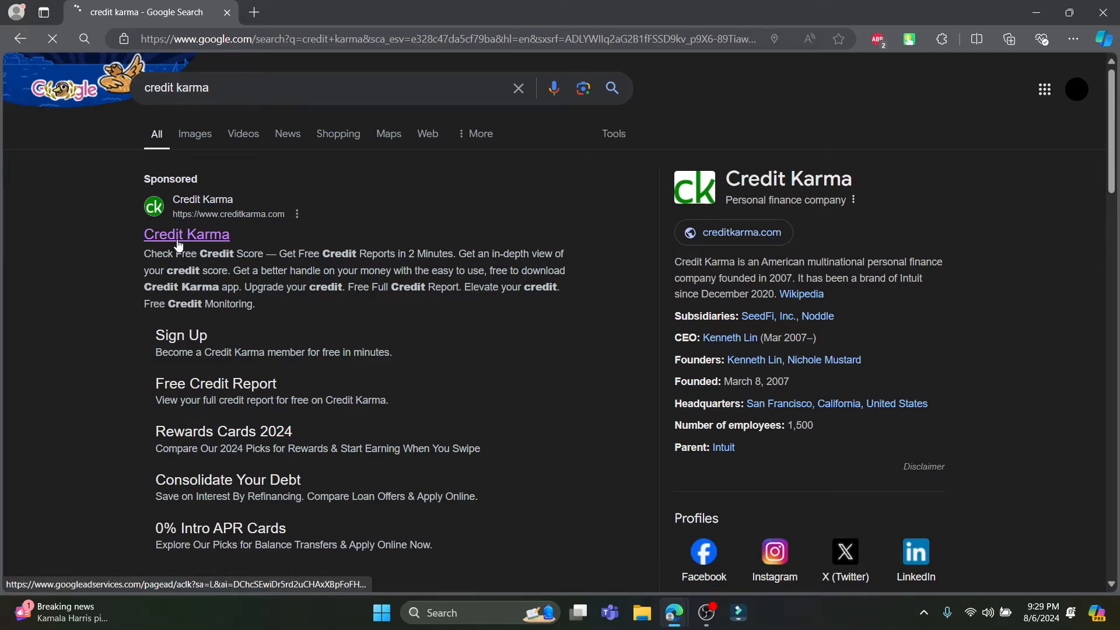
left_click(187, 234)
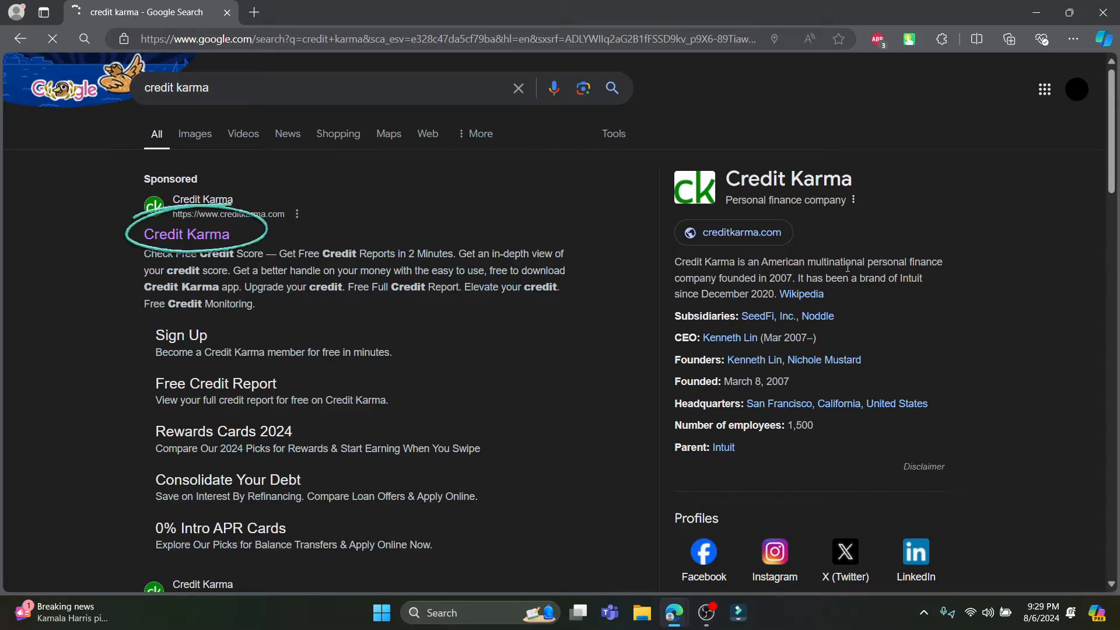
Step: Sign up for free, entering an email and password on Create your account
left_click(187, 234)
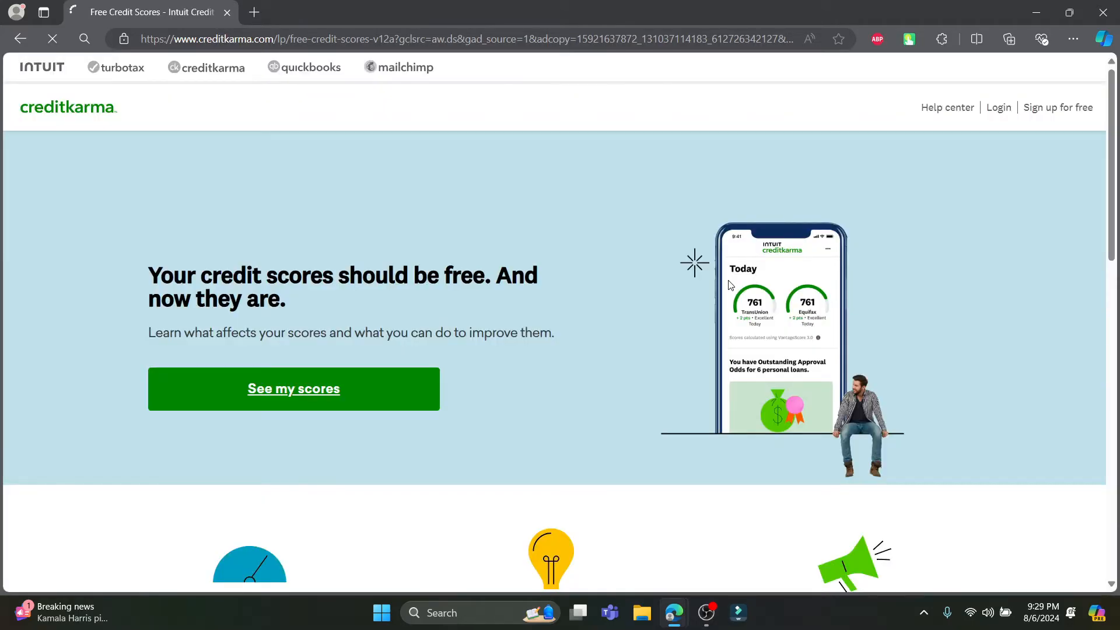
mouse_move(258, 255)
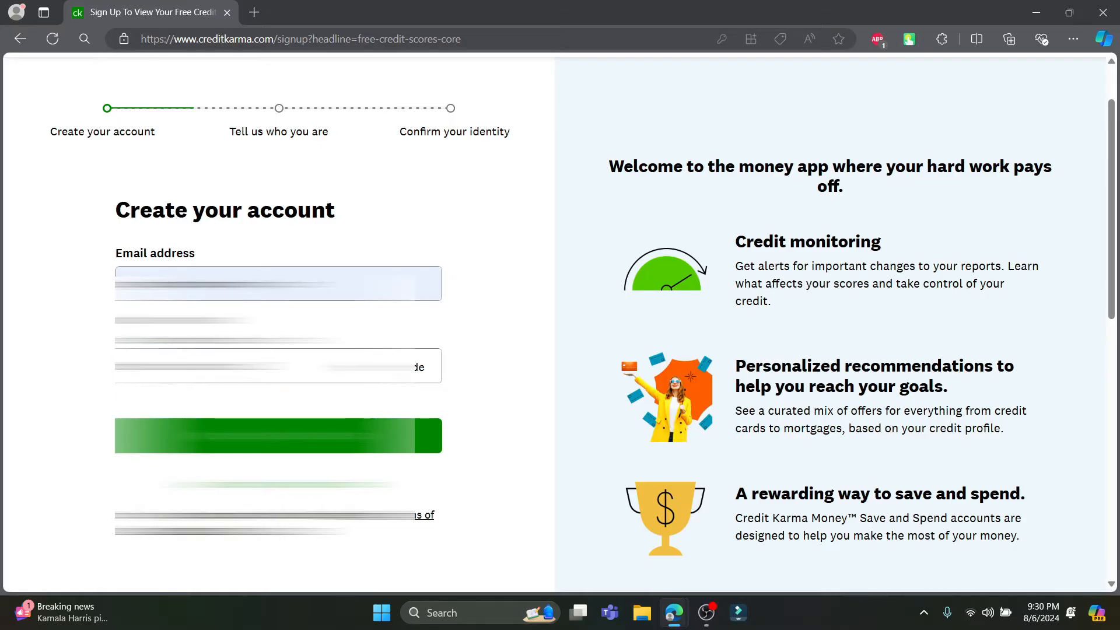
left_click(278, 366)
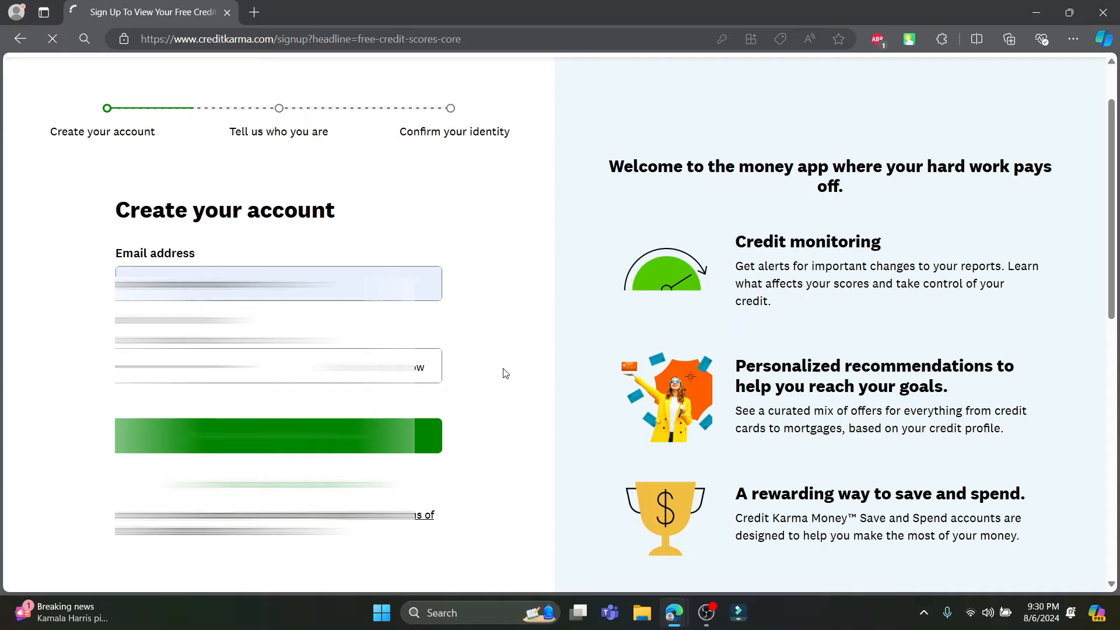
mouse_move(476, 350)
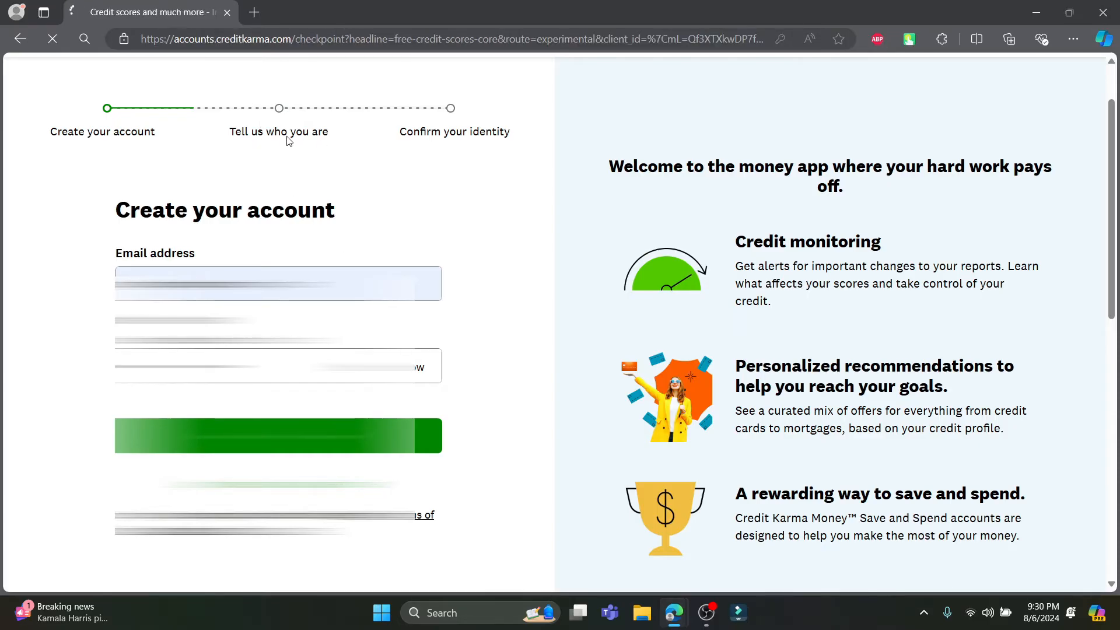
left_click(277, 436)
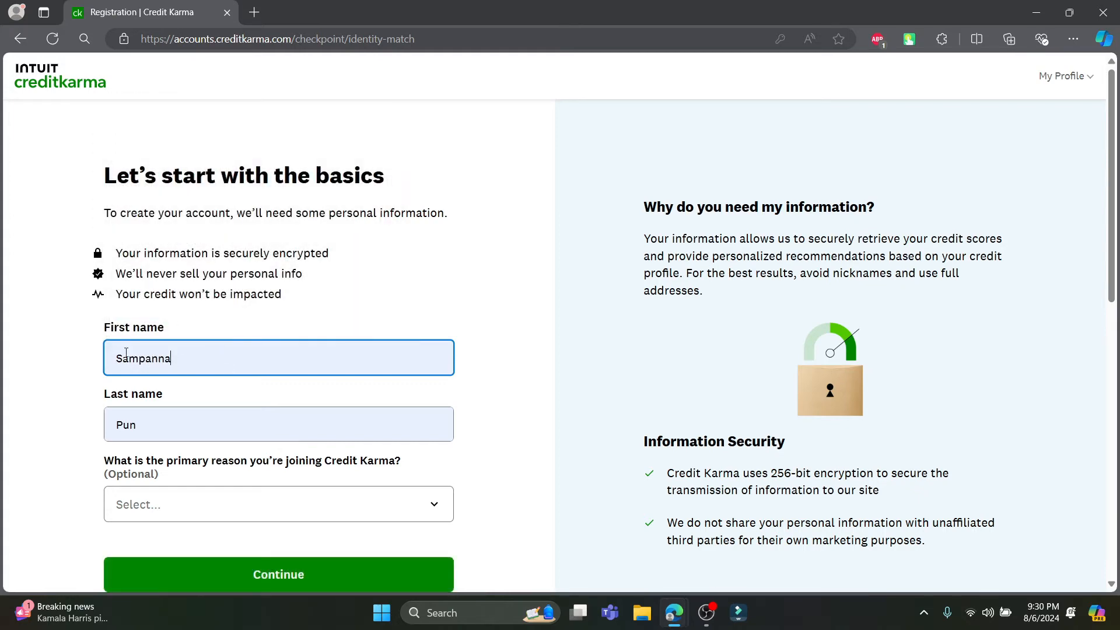
Step: Choose 'To check or improve my credit score' as the primary reason for joining
scroll("down", 3)
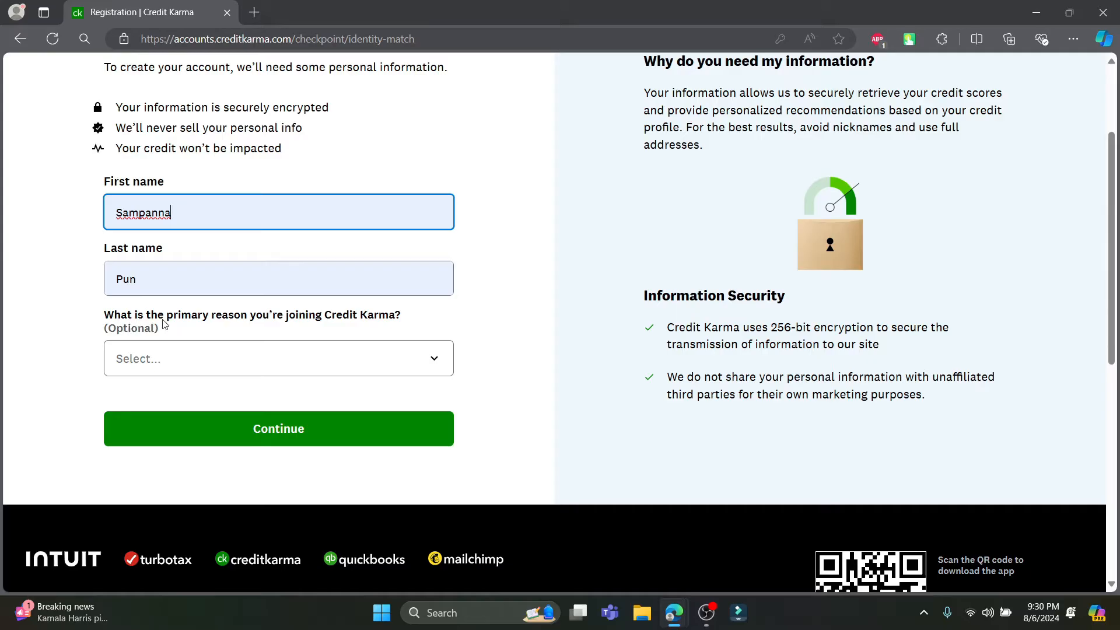
left_click(278, 357)
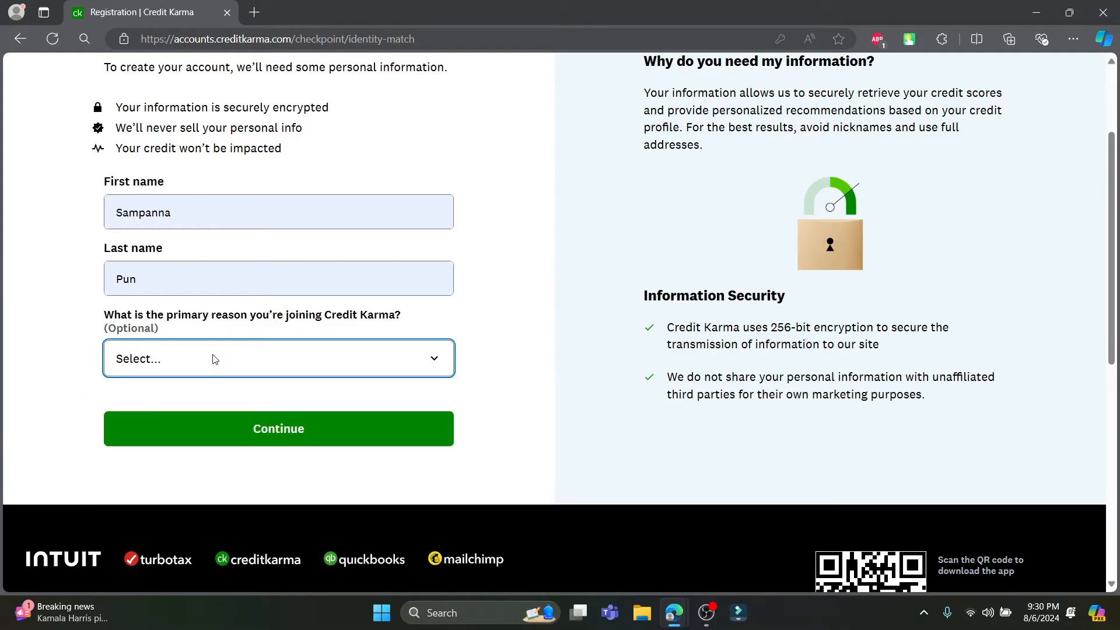
left_click(278, 357)
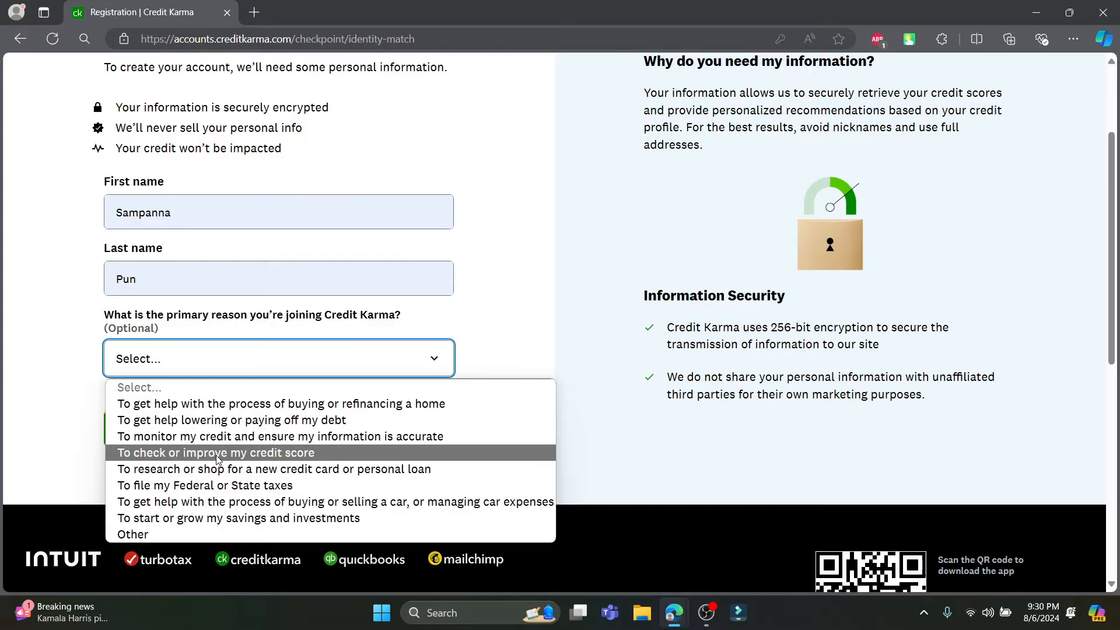
left_click(273, 468)
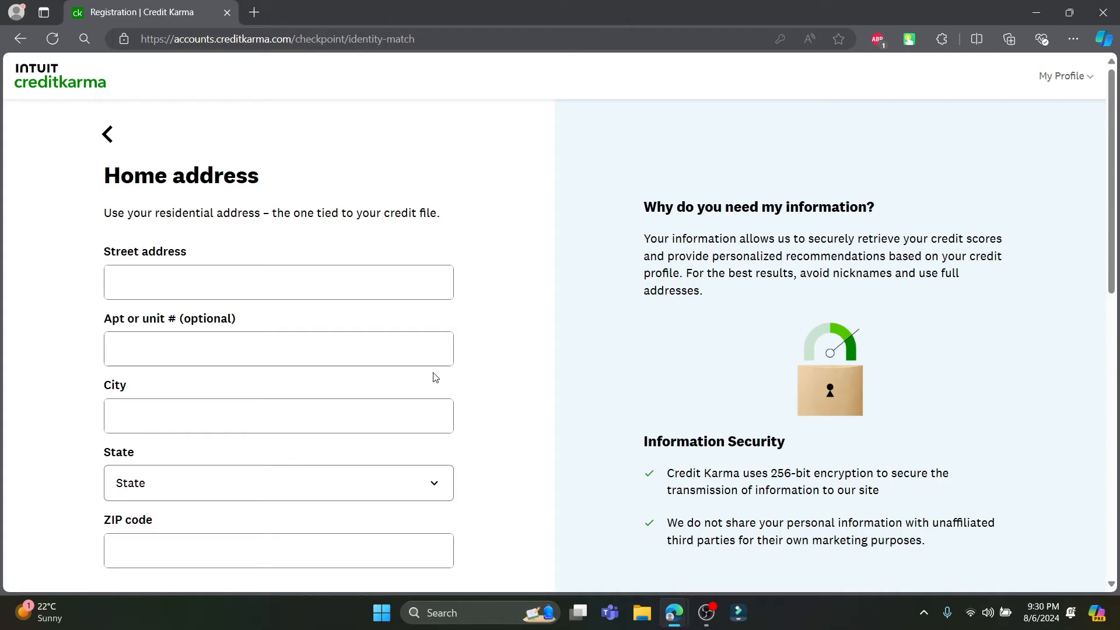
mouse_move(116, 165)
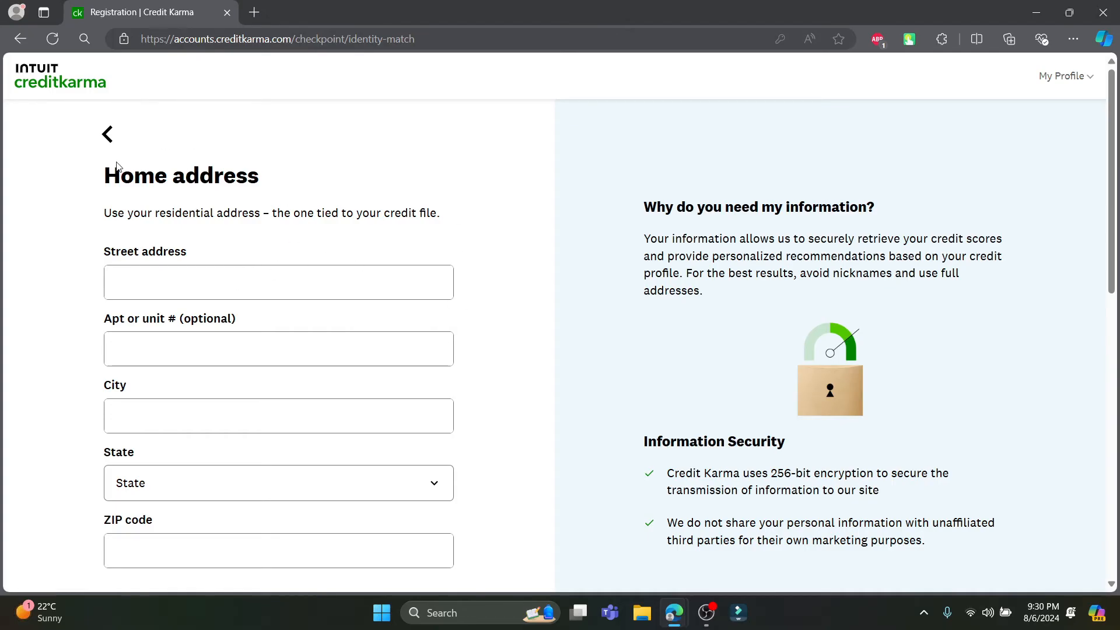
Step: Enter street Thullobharyang, an apartment, city Kathmandu, state GU and ZIP 44600
type("Thullobharyang")
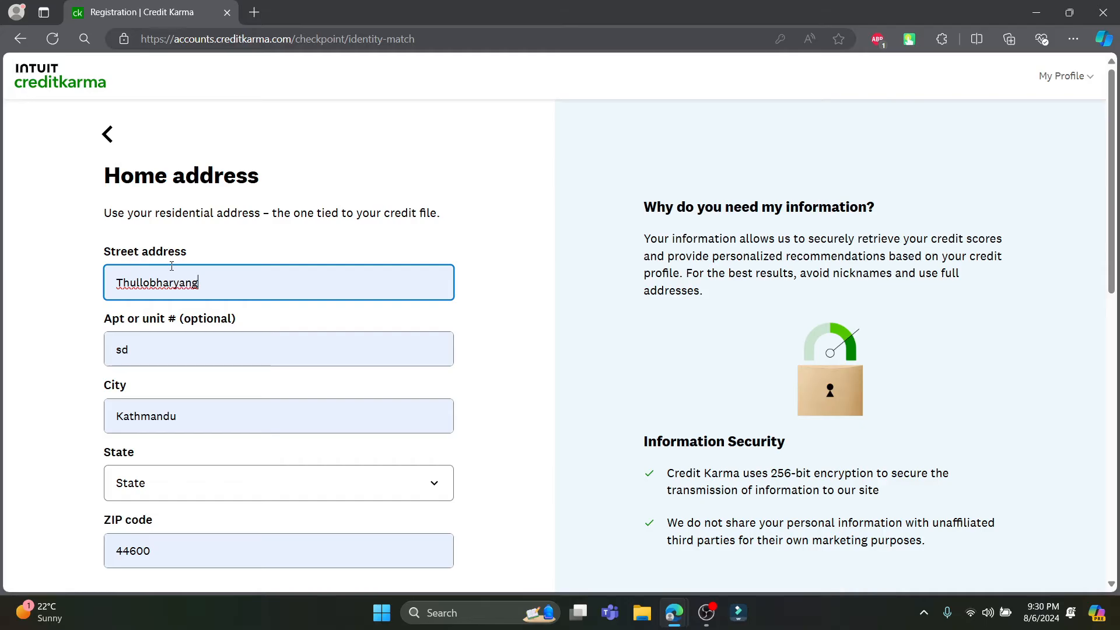
mouse_move(131, 400)
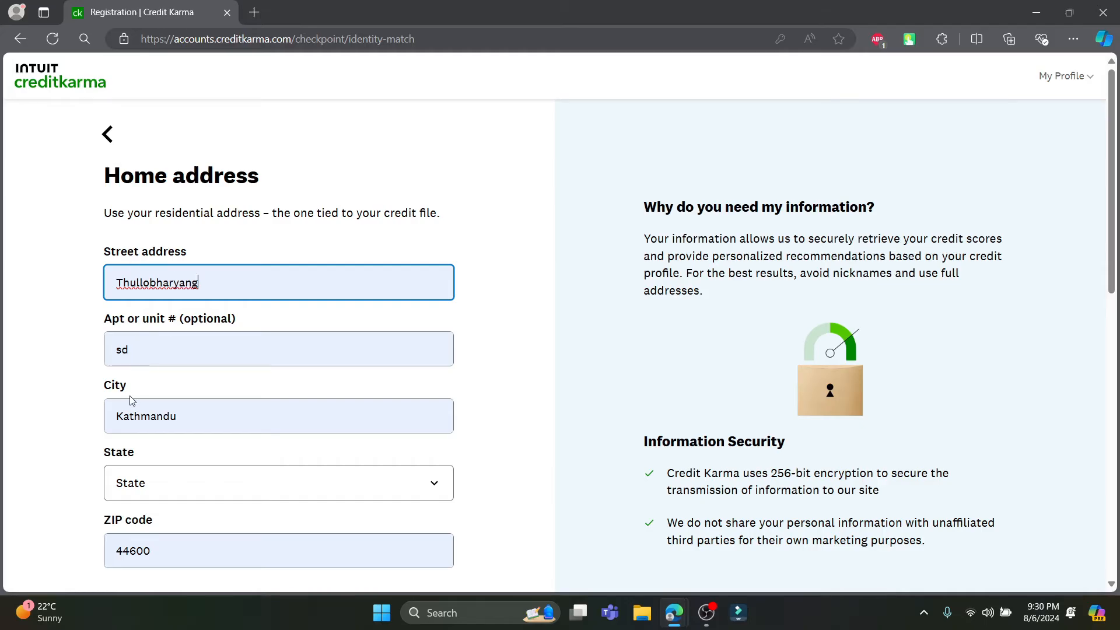
left_click(278, 482)
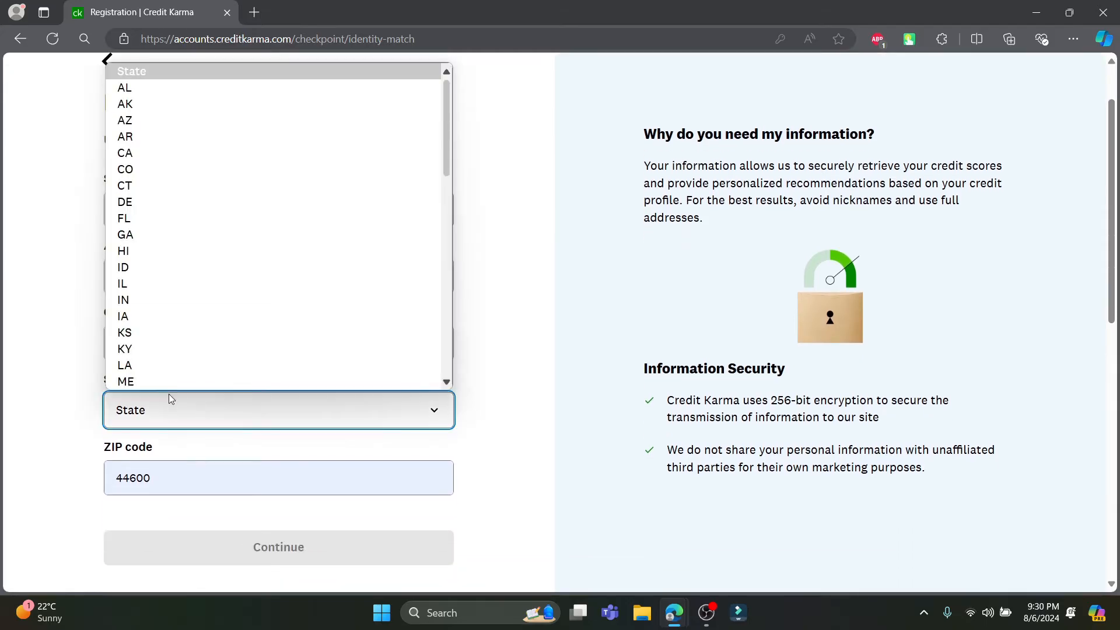
scroll("down", 3)
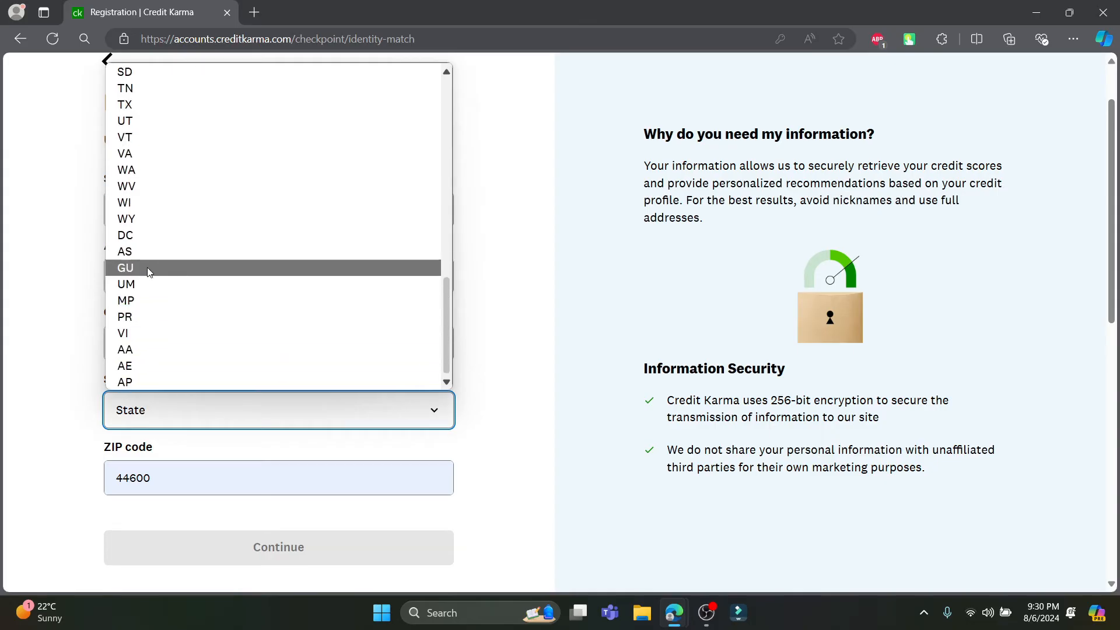
left_click(125, 268)
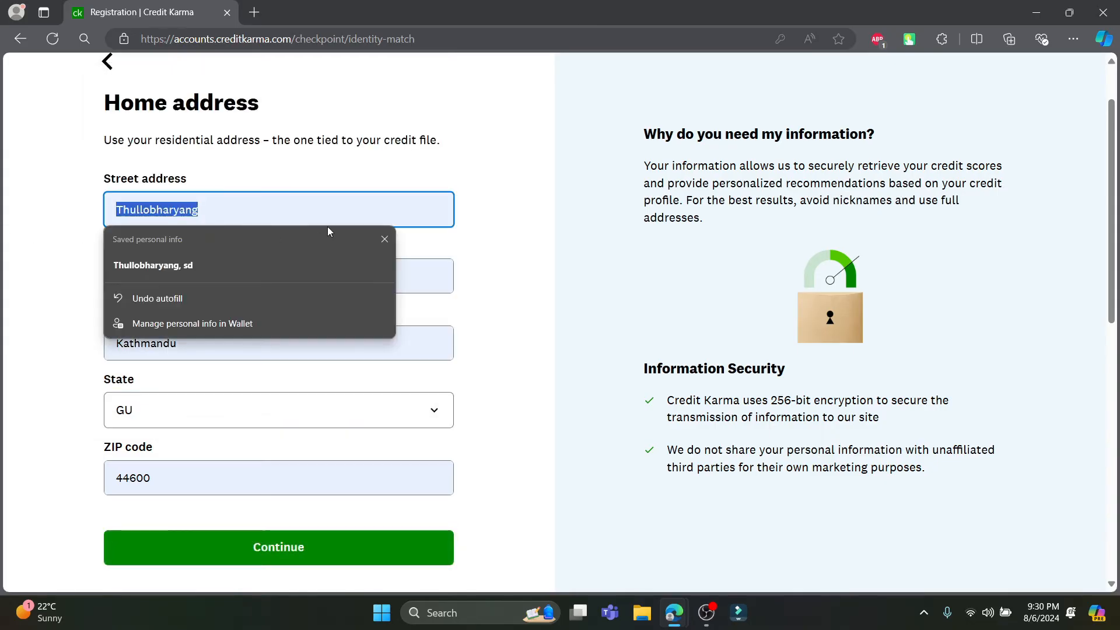
left_click(155, 298)
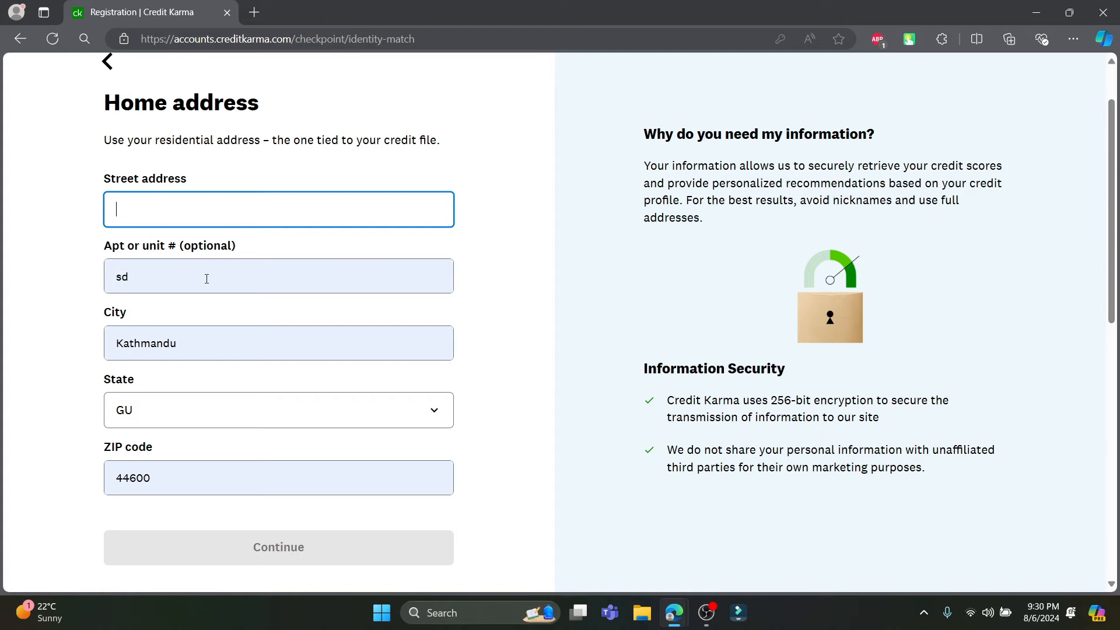
left_click(278, 291)
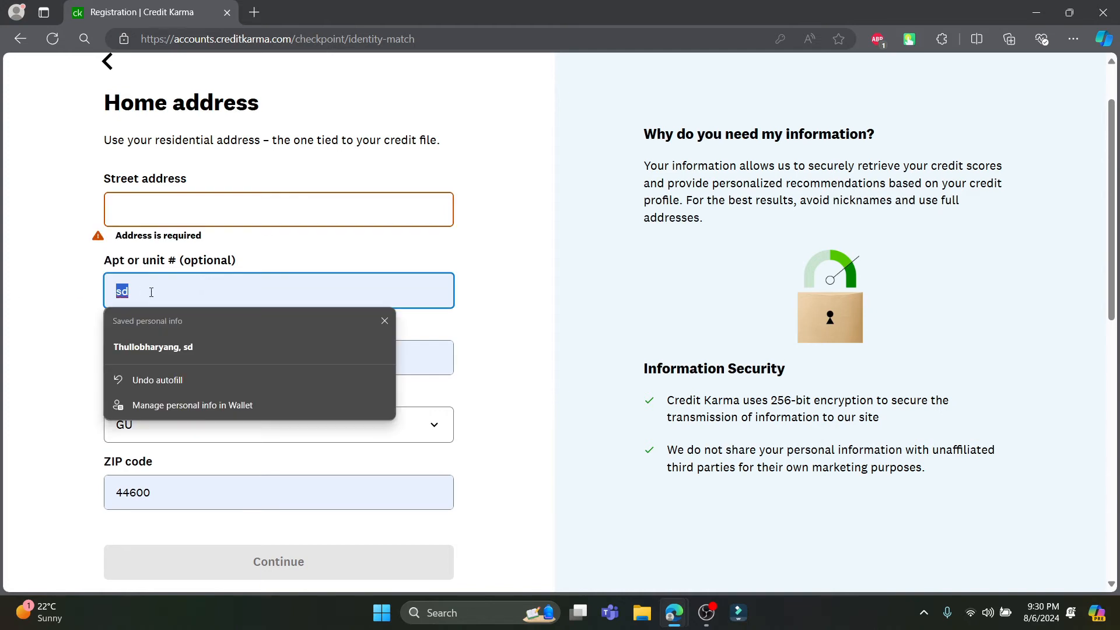
left_click(278, 210)
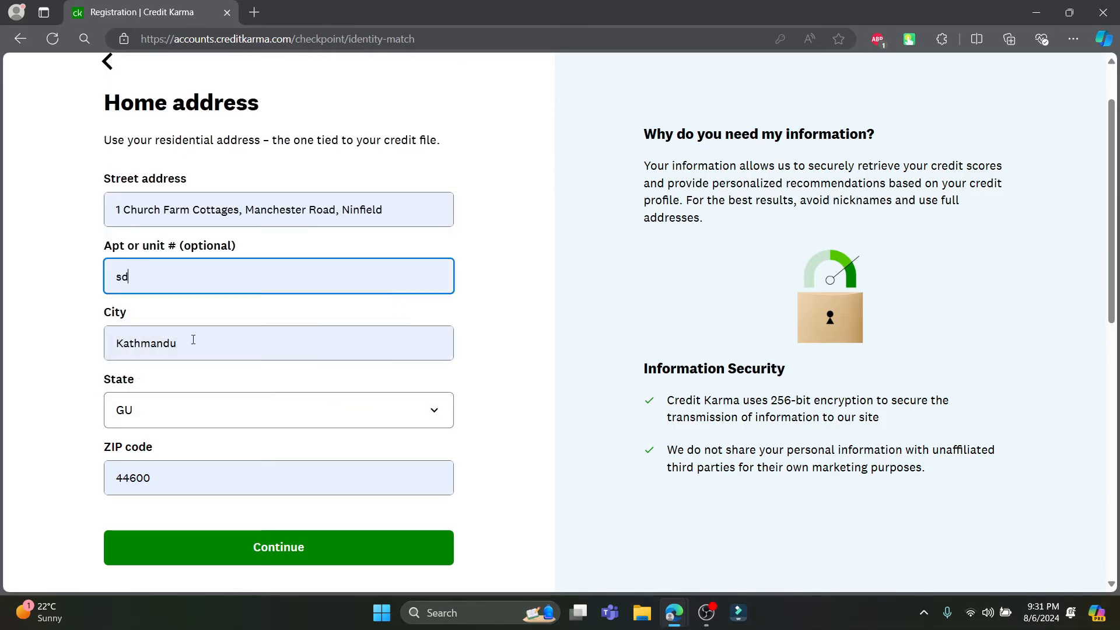
Step: Submit the address, enter the last four SSN digits, and set birth date May 5, 1999
left_click(278, 547)
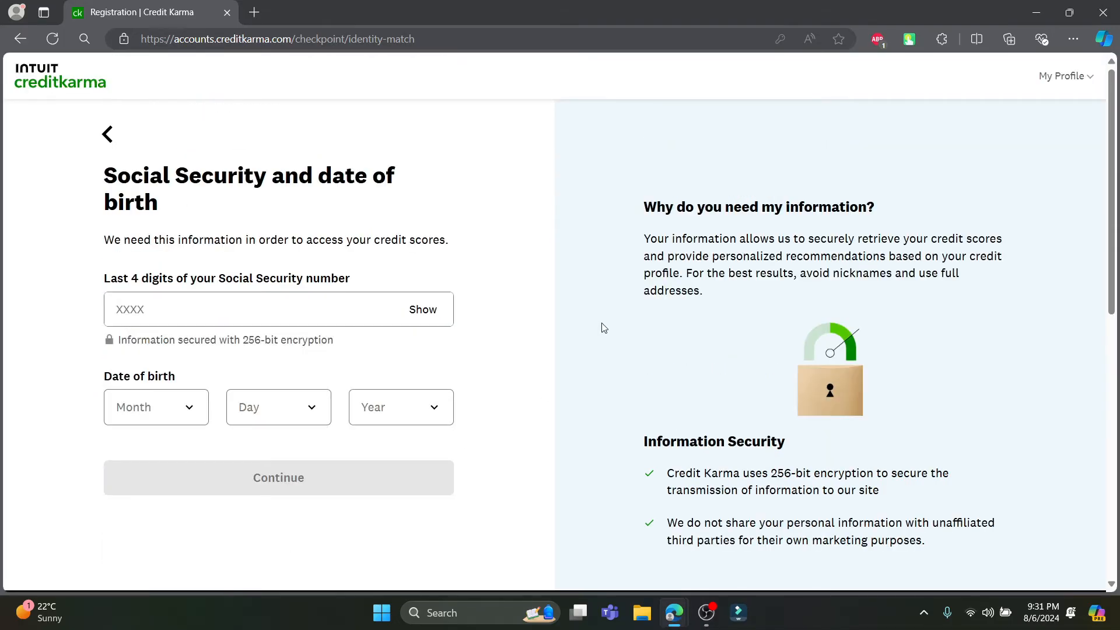
mouse_move(248, 268)
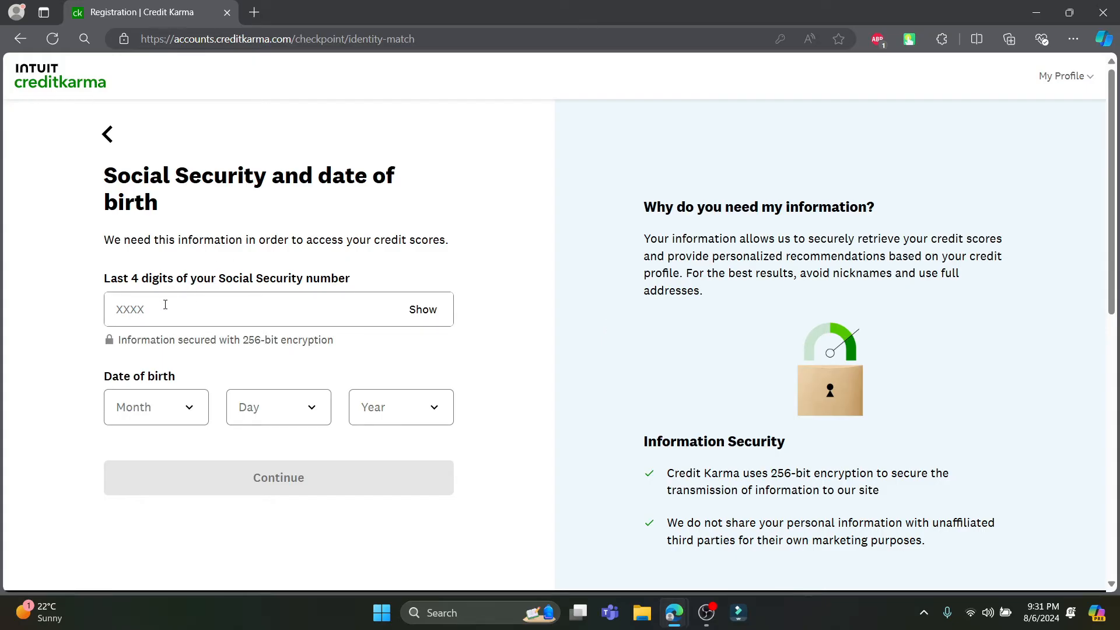
mouse_move(222, 303)
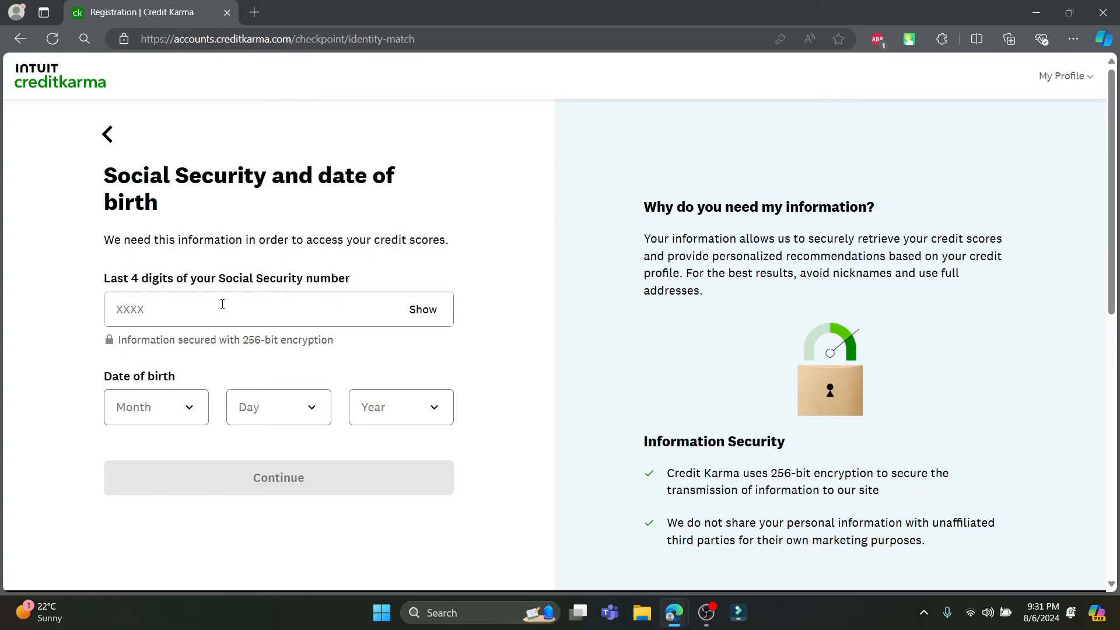
left_click(214, 309)
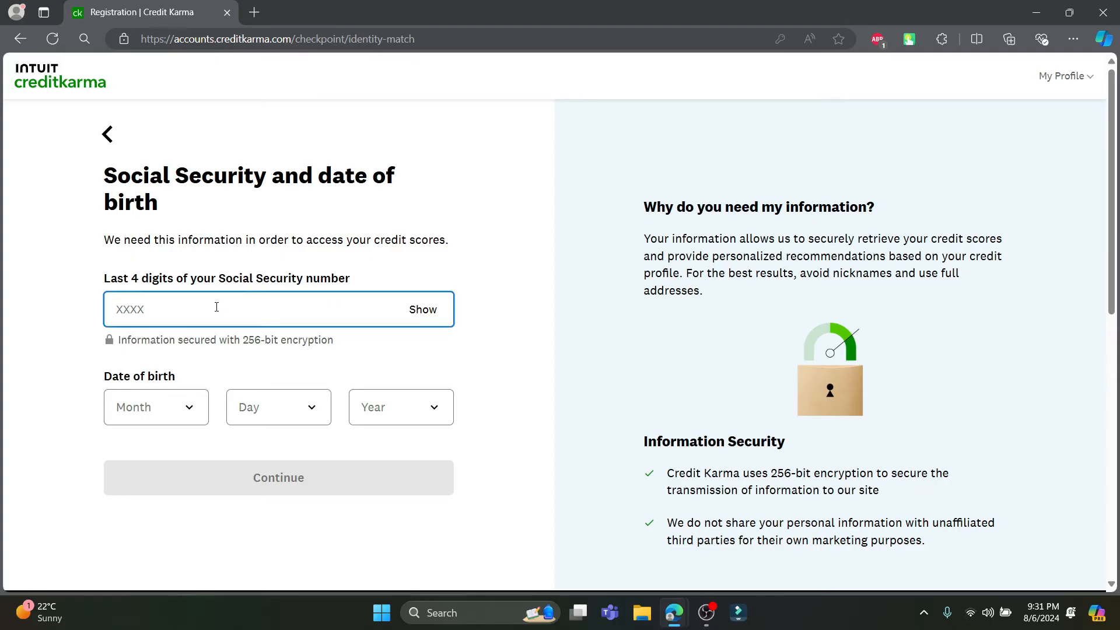
type("123")
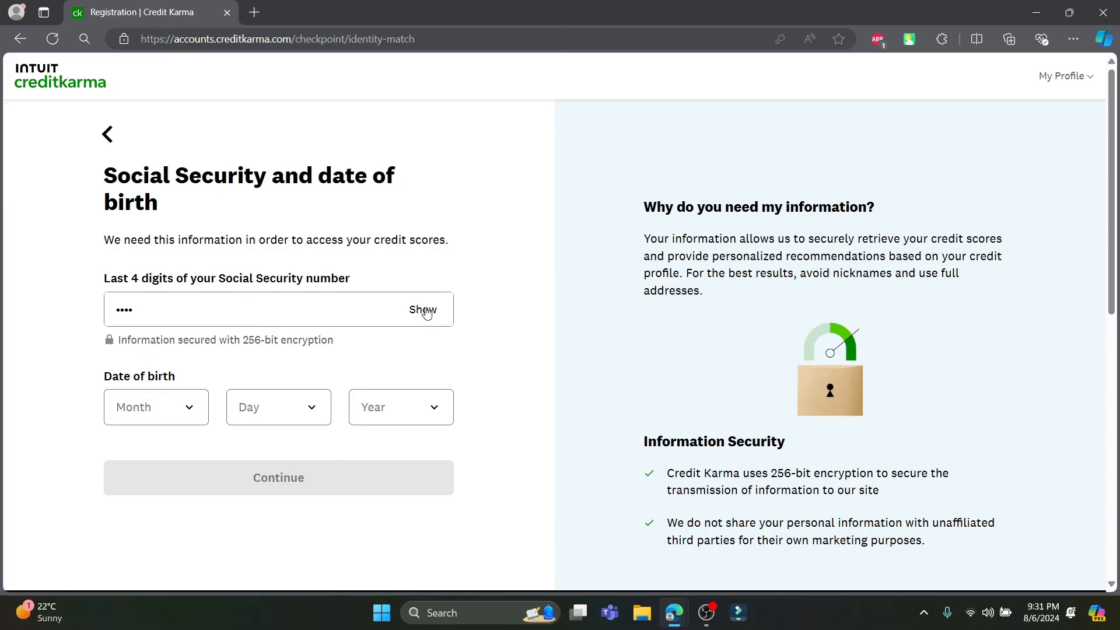
left_click(156, 407)
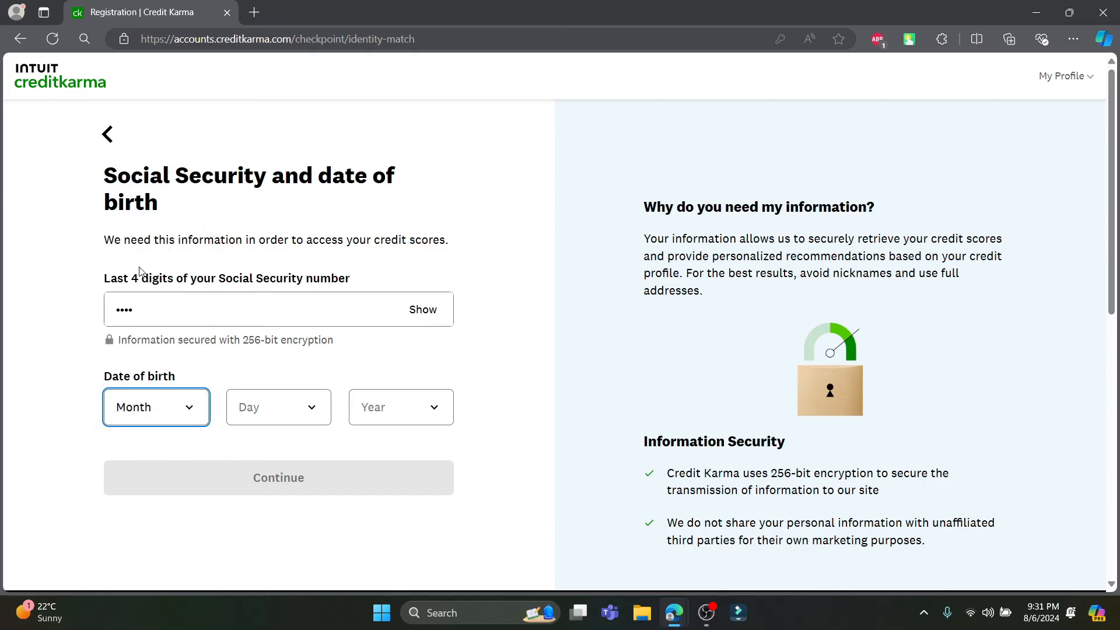
left_click(278, 407)
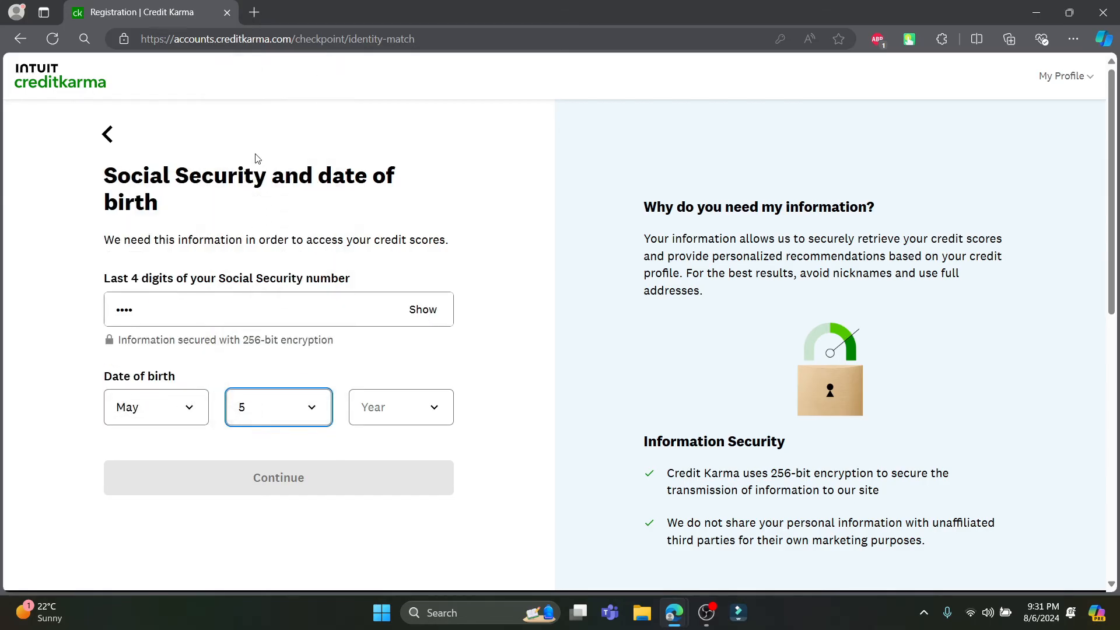
left_click(400, 407)
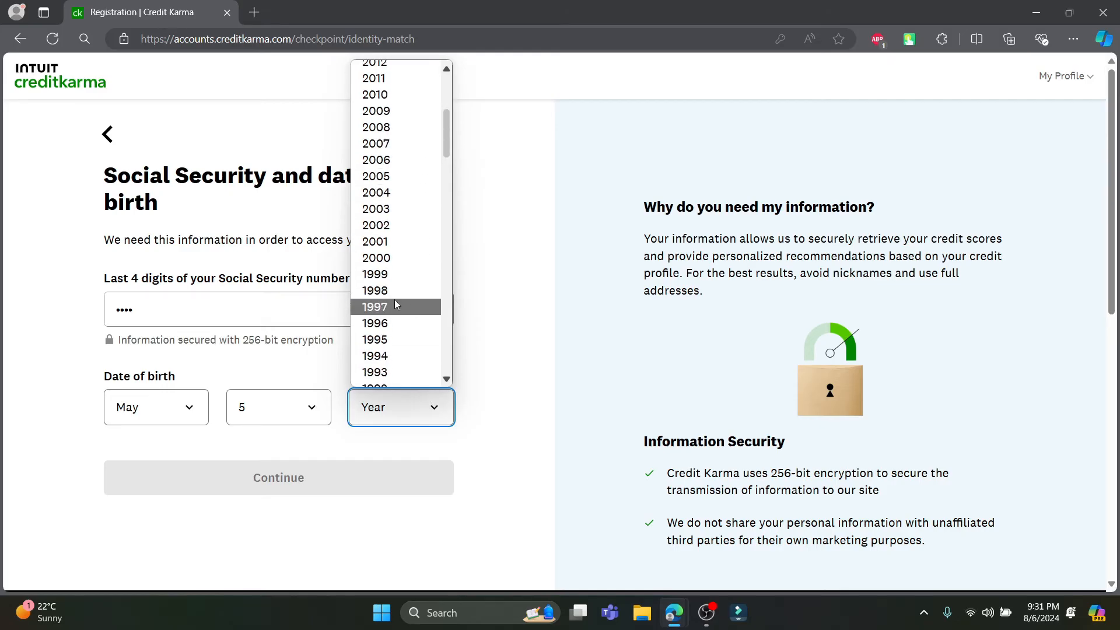
left_click(375, 273)
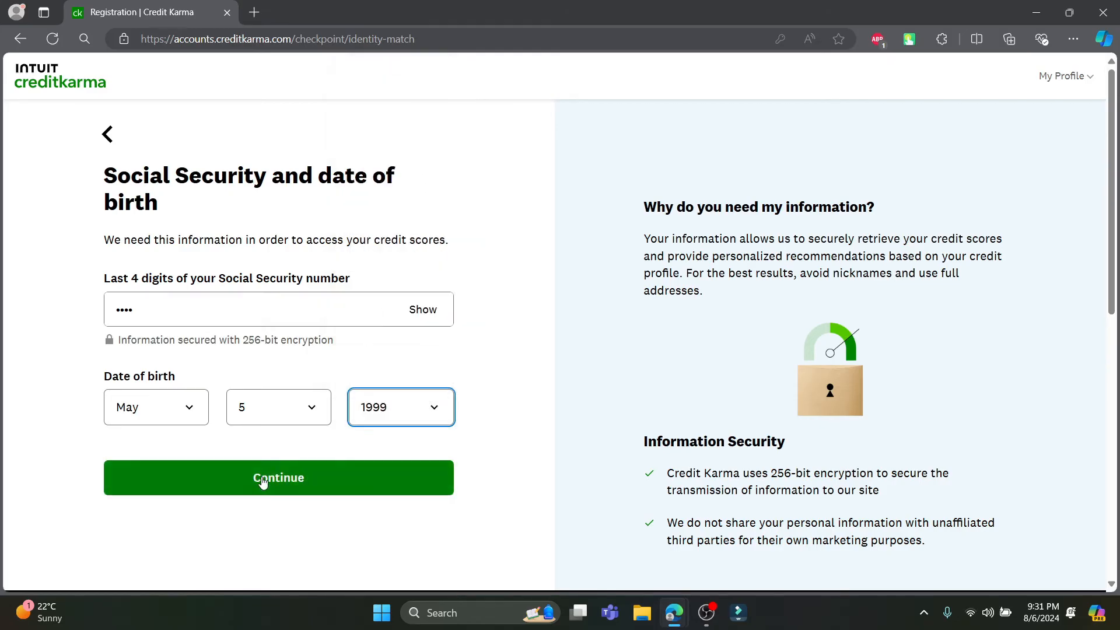
Step: Agree to the terms, supply the full nine-digit SSN, and resubmit the accepted terms
left_click(277, 477)
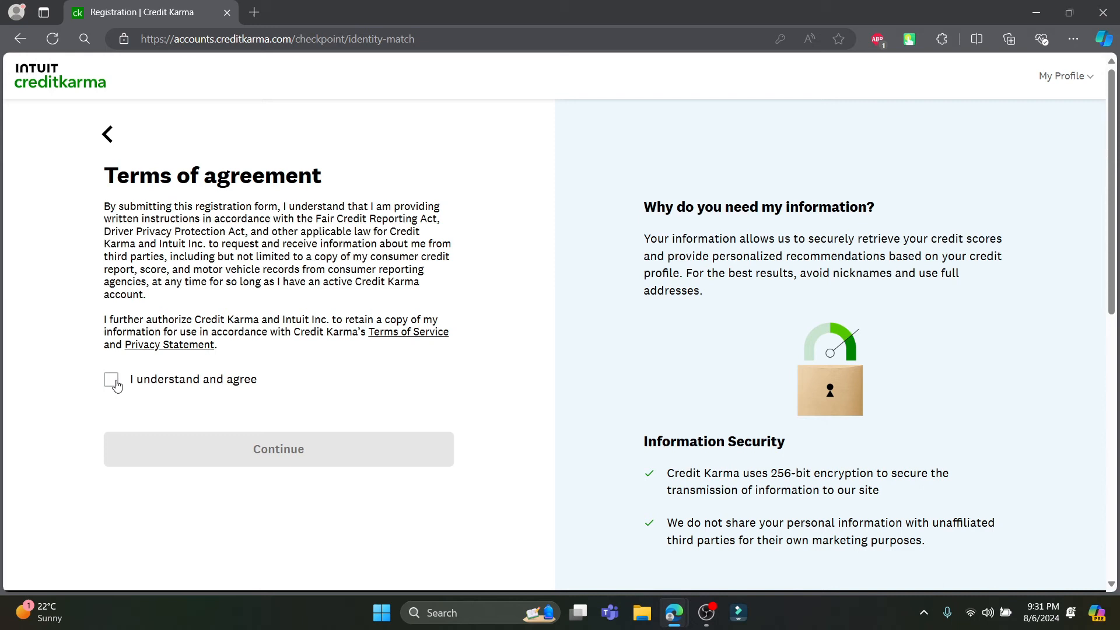
left_click(111, 379)
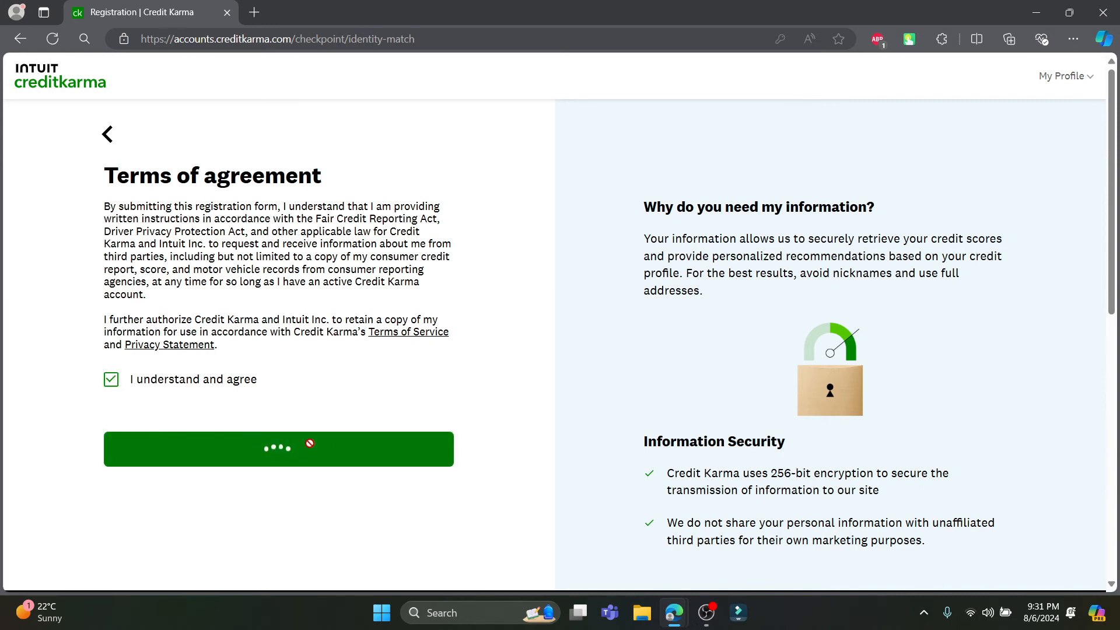
left_click(277, 448)
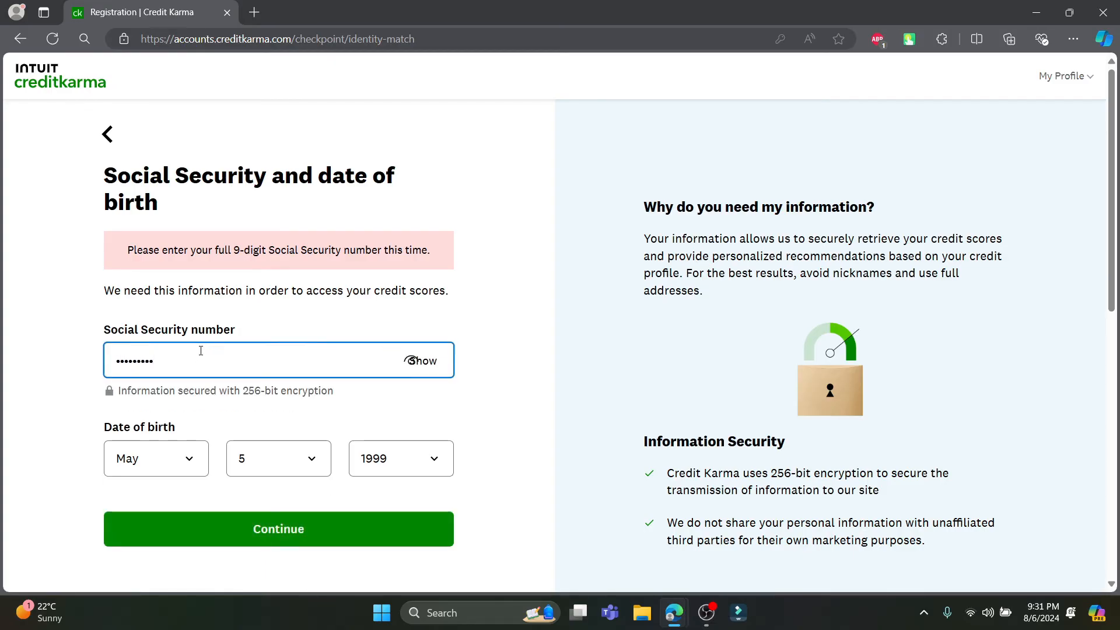
left_click(277, 528)
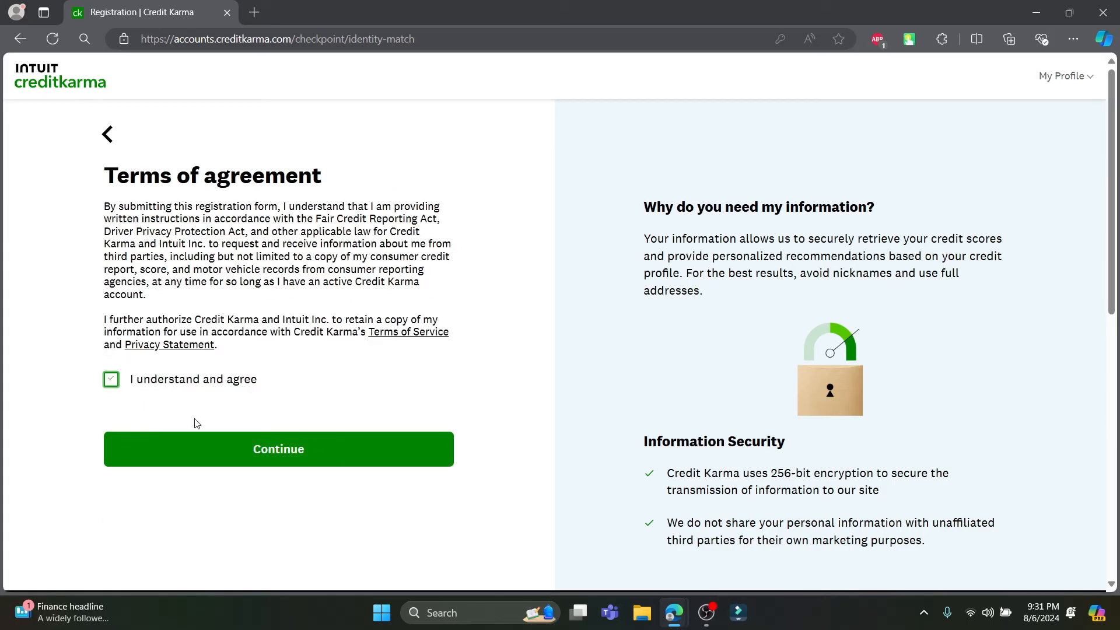
left_click(278, 448)
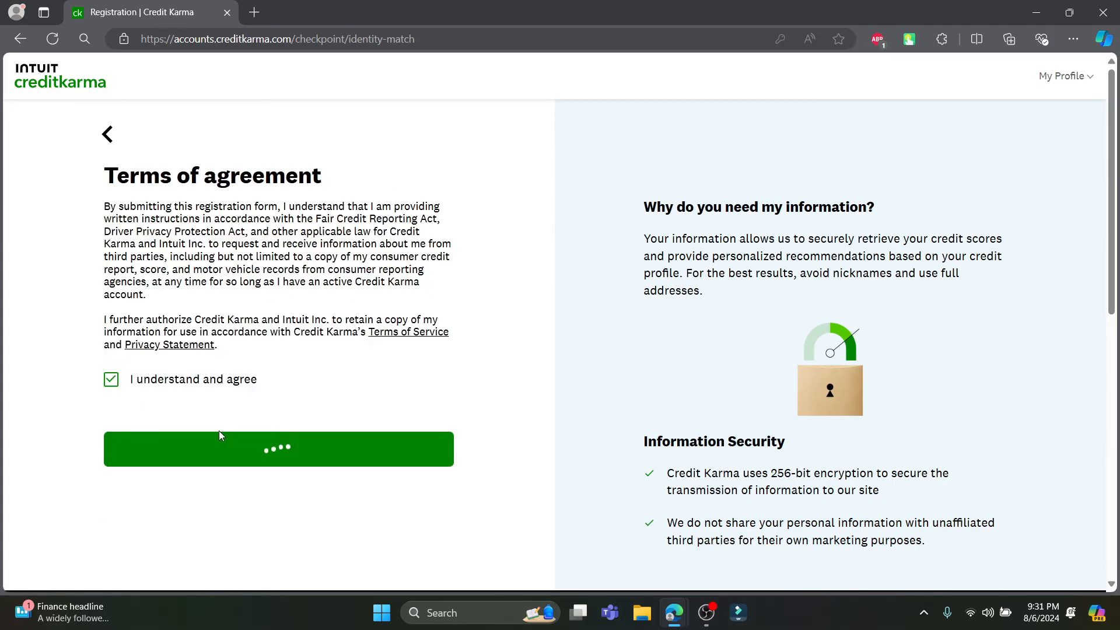
left_click(277, 448)
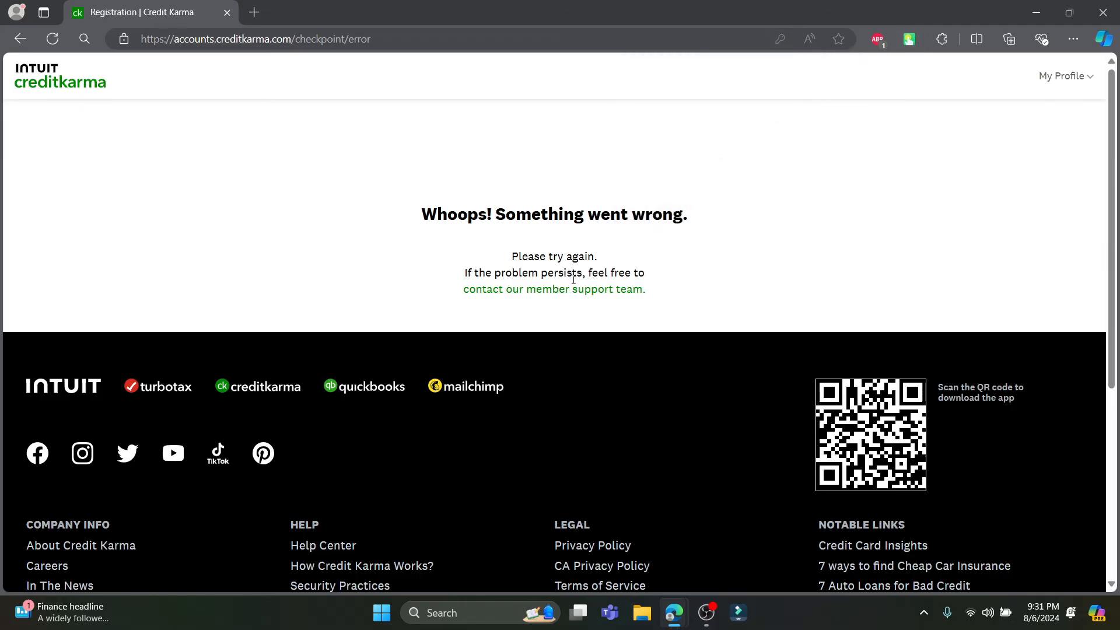
mouse_move(999, 93)
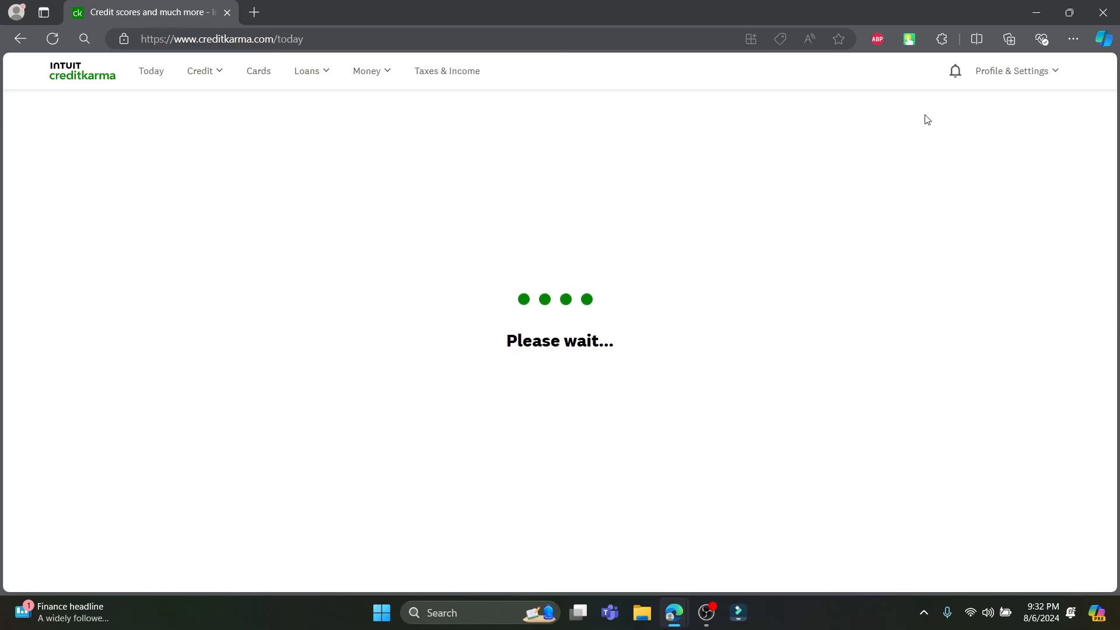
Step: Open the Profile & Settings menu on creditkarma.com
left_click(1009, 70)
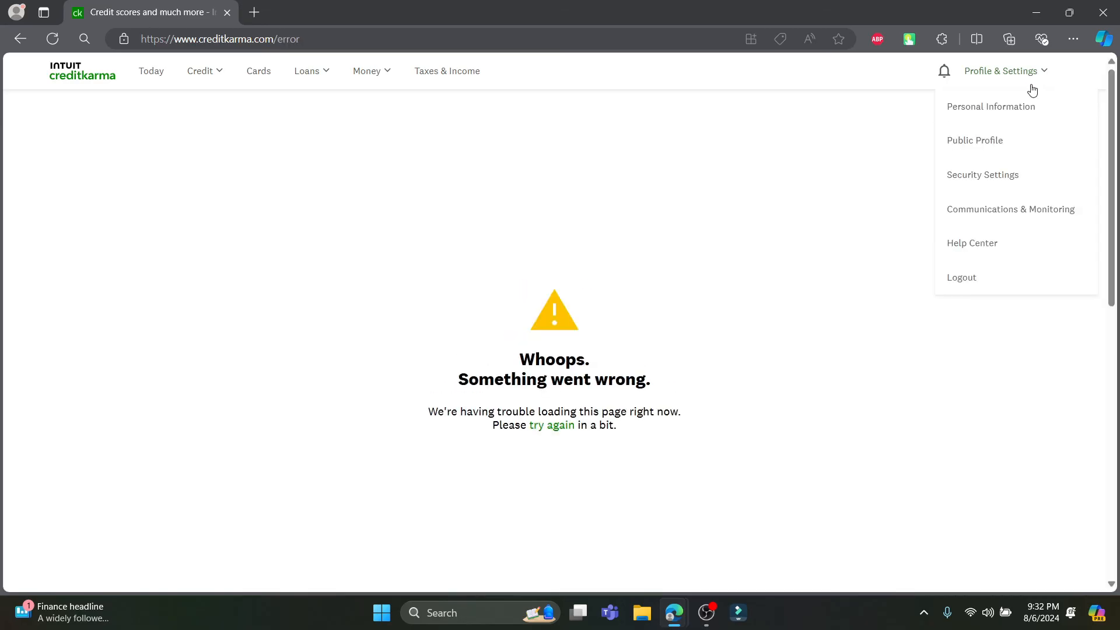
mouse_move(990, 150)
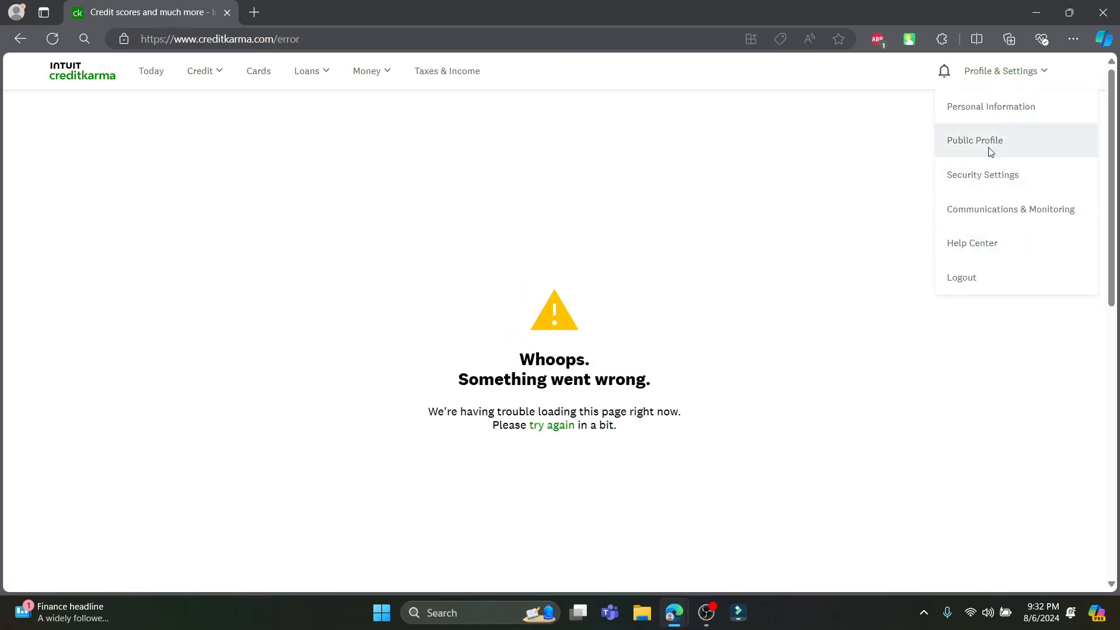
Step: Open Public Profile and scroll to the About Me and website fields
left_click(974, 140)
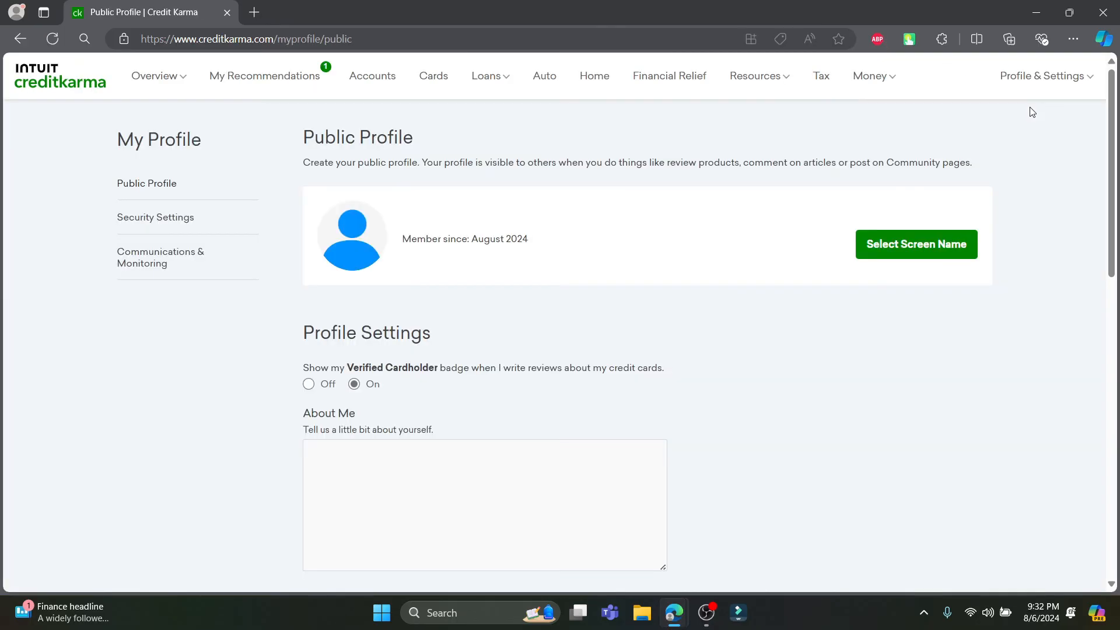
mouse_move(746, 225)
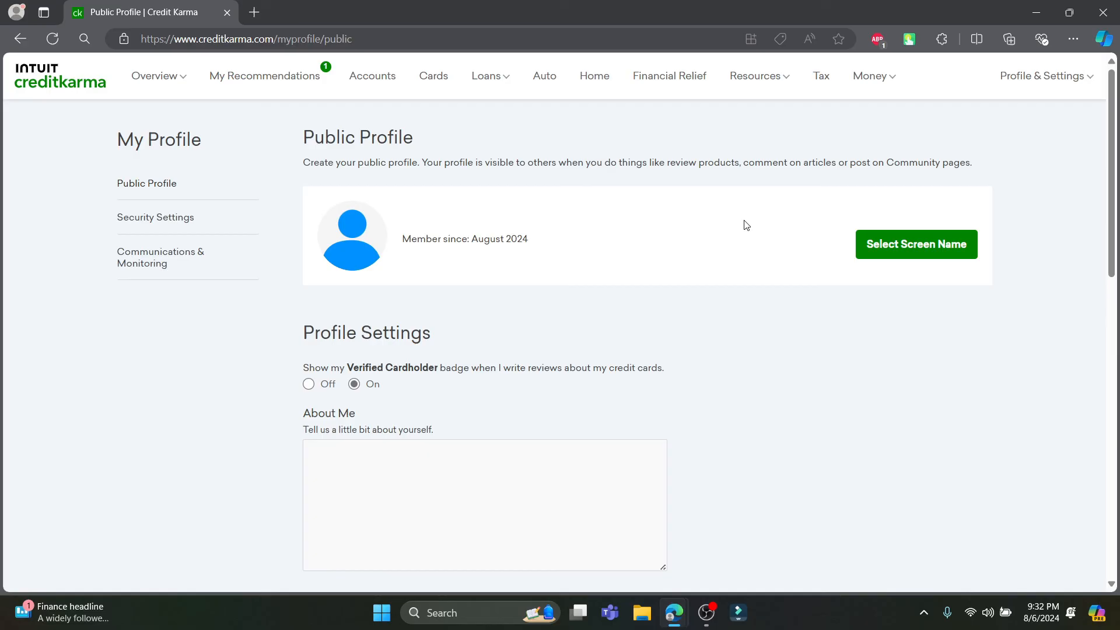
scroll("down", 3)
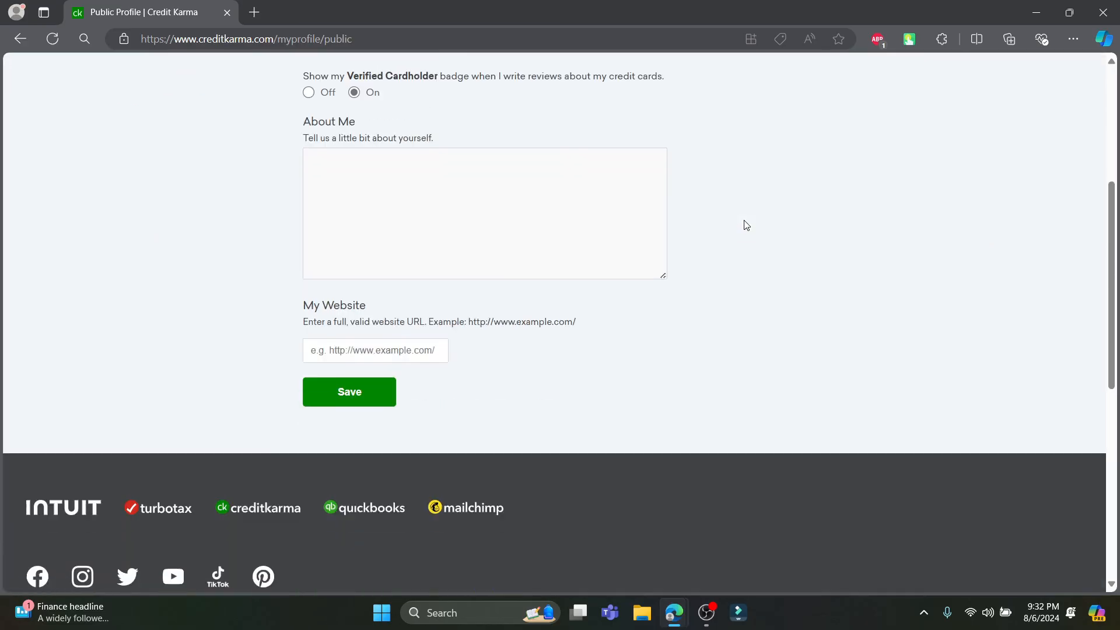